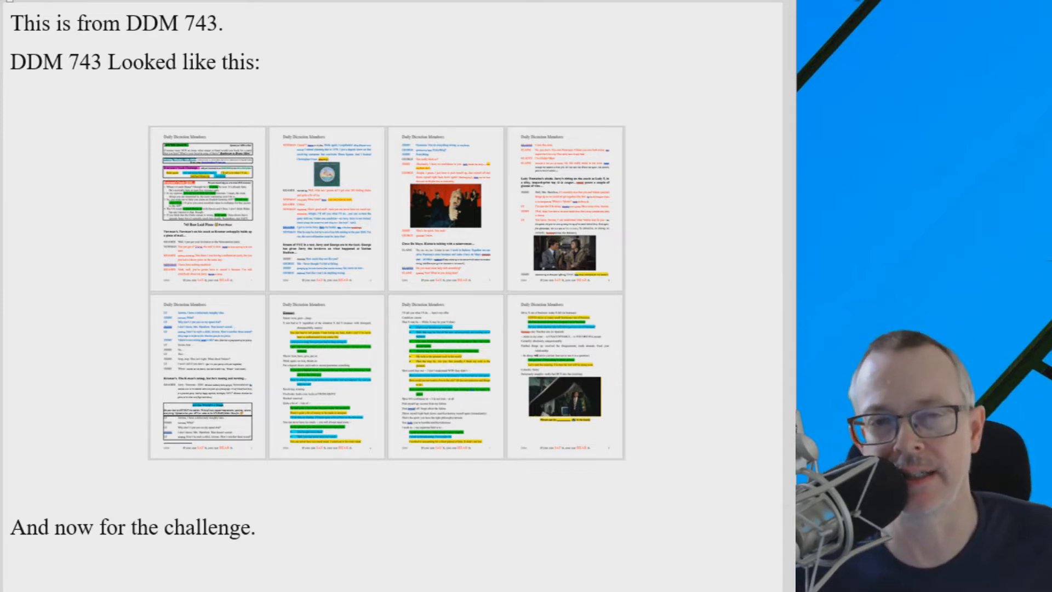
pyautogui.moveTo(166, 32)
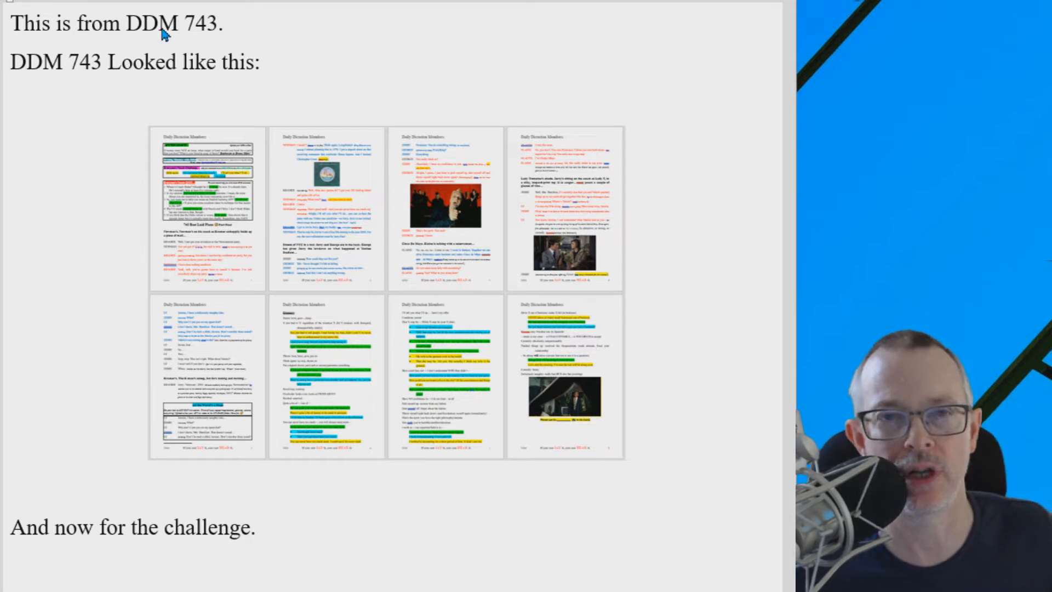
pyautogui.moveTo(20, 96)
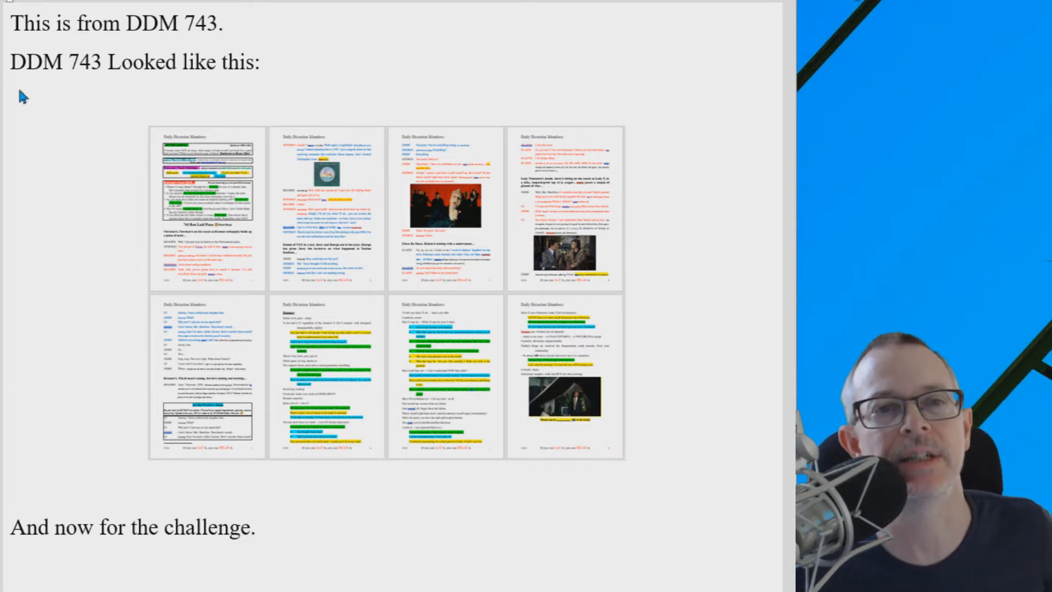
pyautogui.moveTo(570, 285)
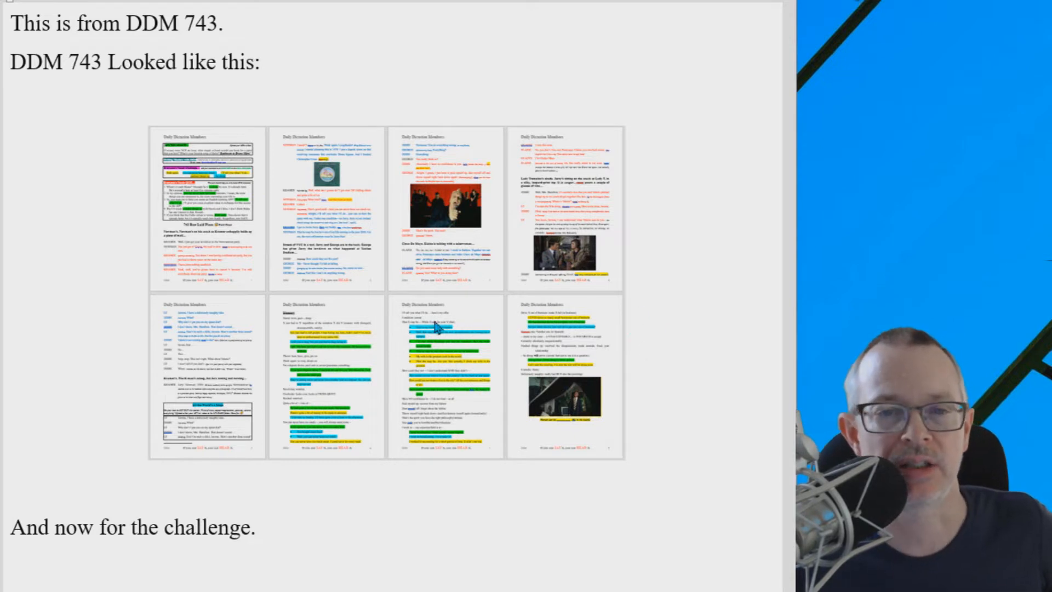
pyautogui.moveTo(282, 281)
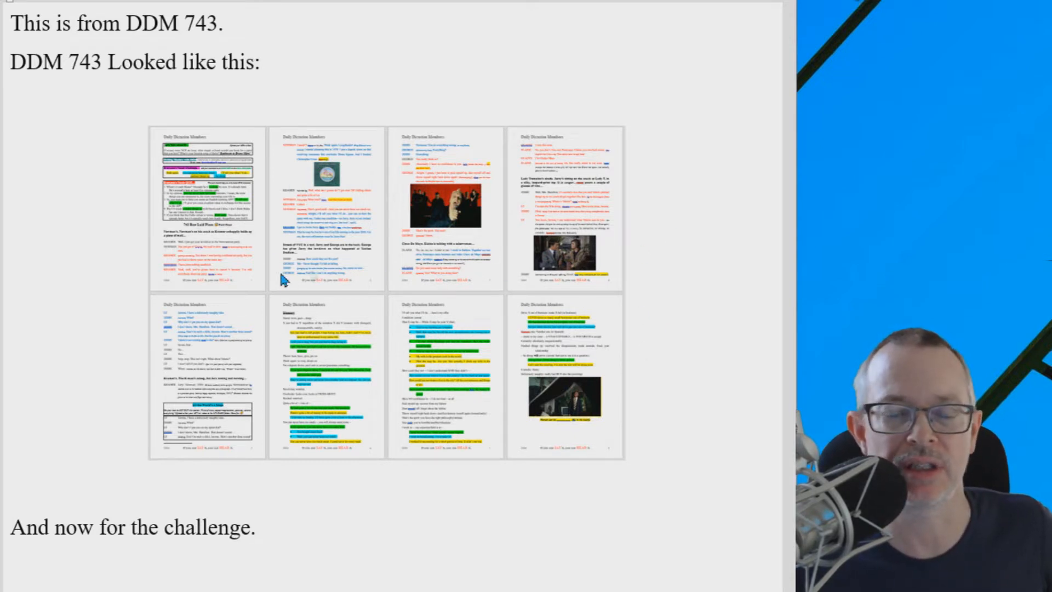
pyautogui.scroll(-3)
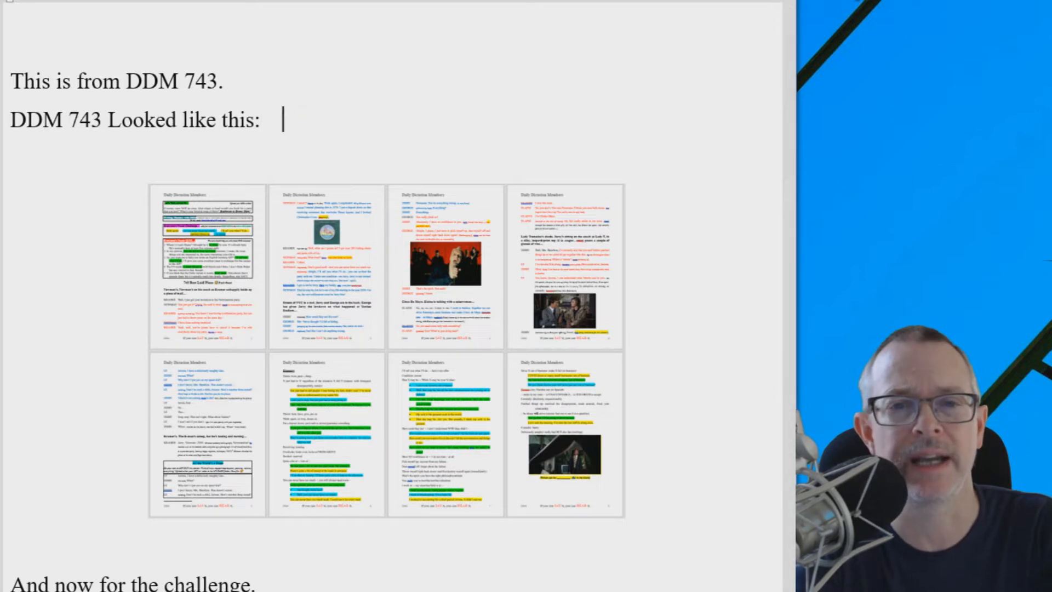
pyautogui.write('www.Le')
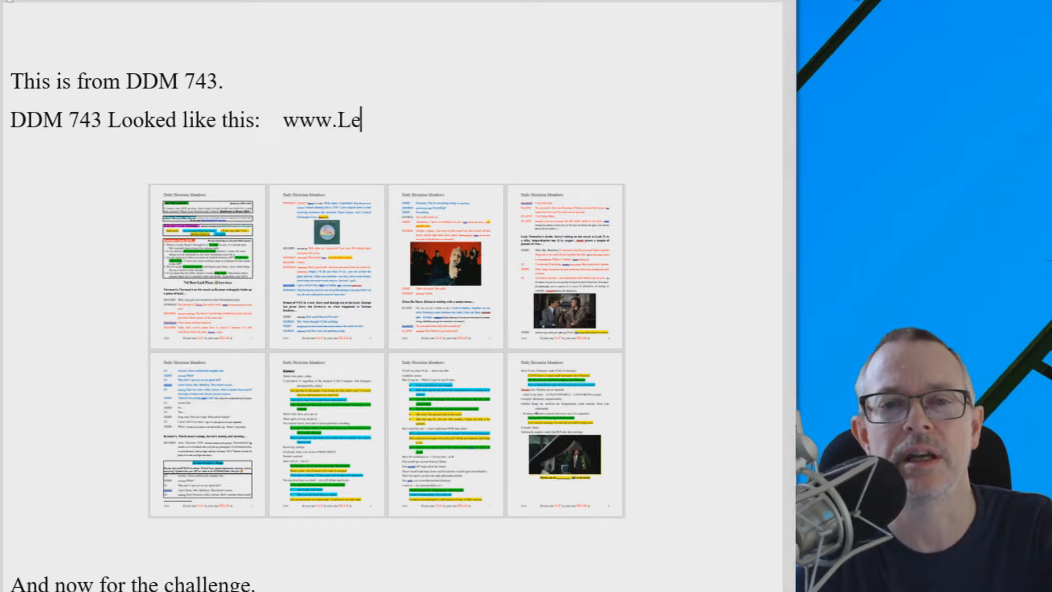
pyautogui.write('tsMasterEn')
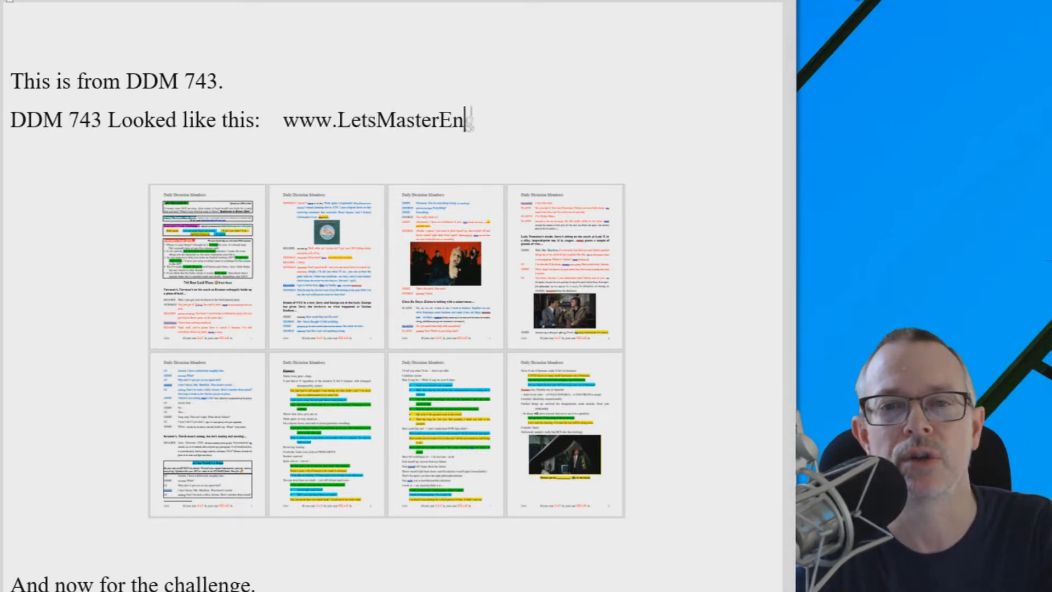
pyautogui.write('glish.com/free')
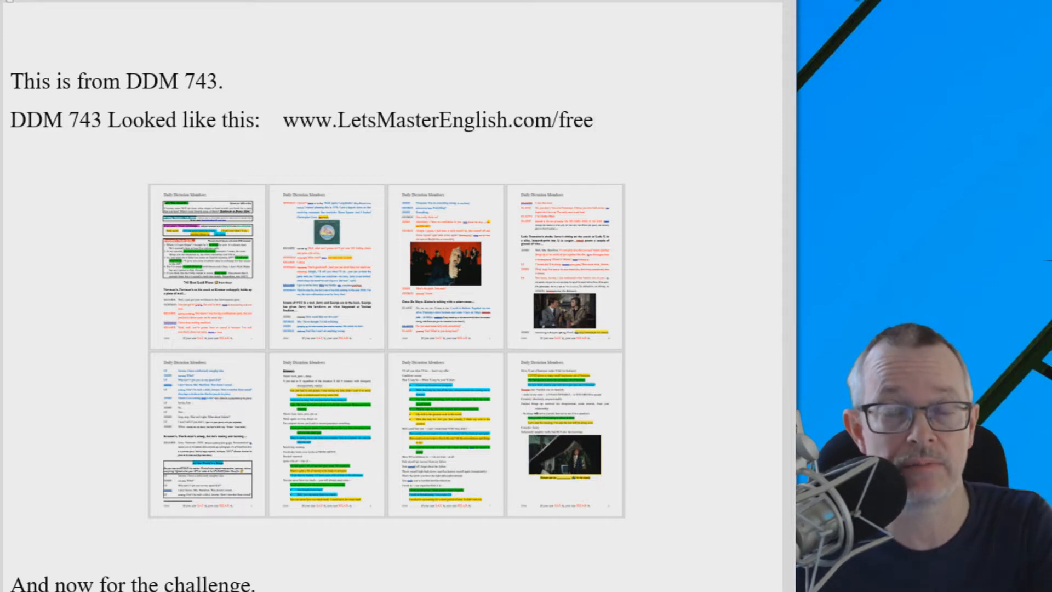
pyautogui.click(591, 120)
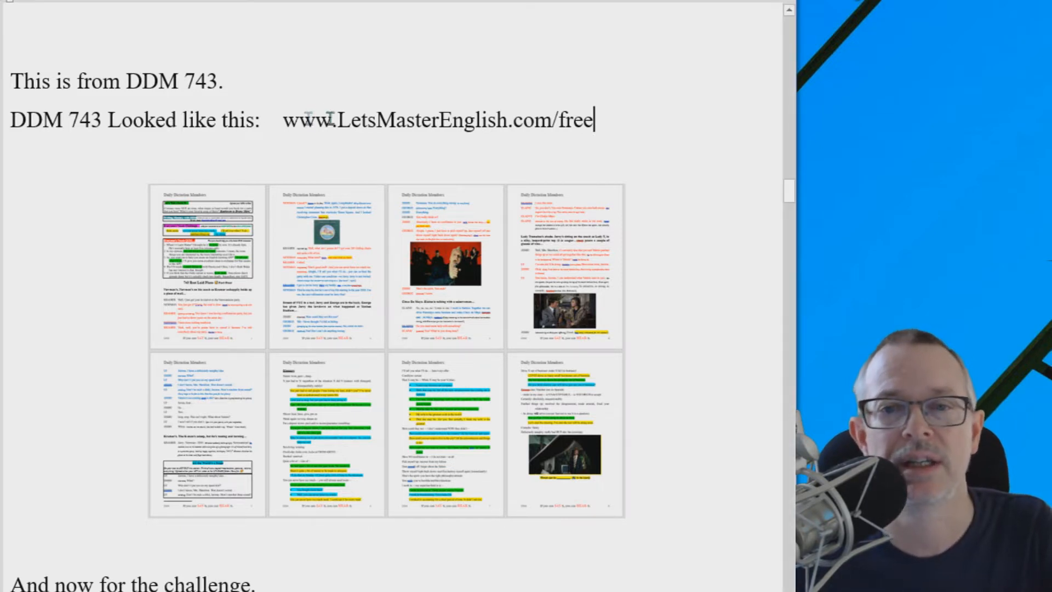
pyautogui.scroll(-3)
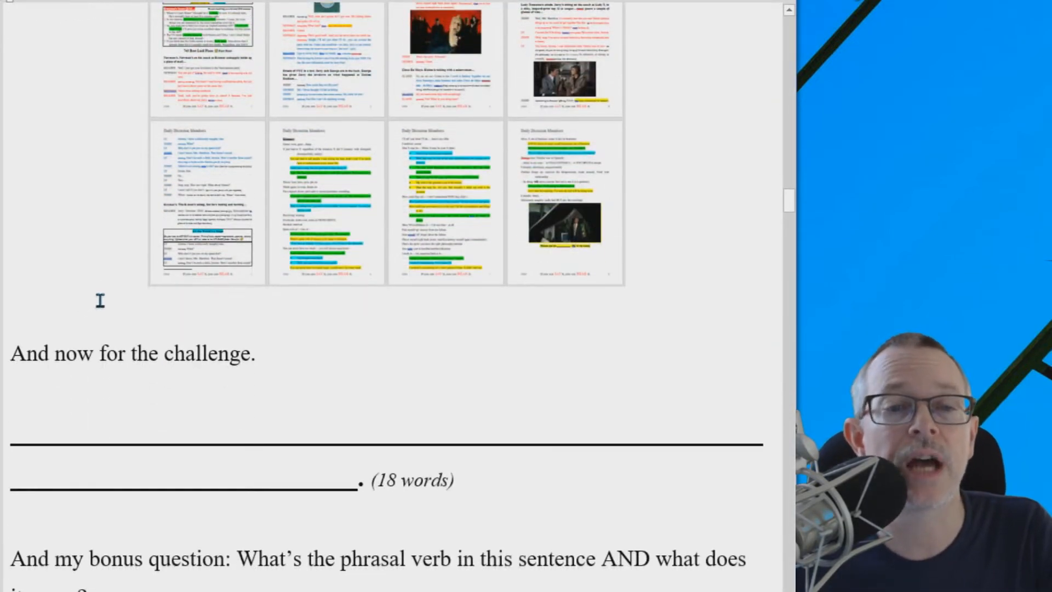
pyautogui.scroll(-3)
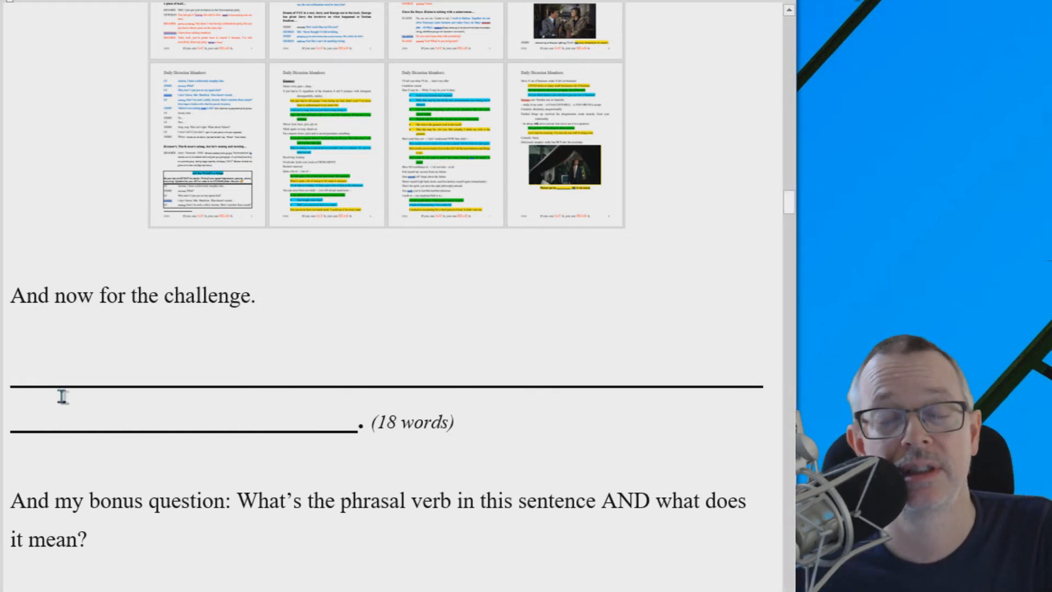
pyautogui.moveTo(269, 503)
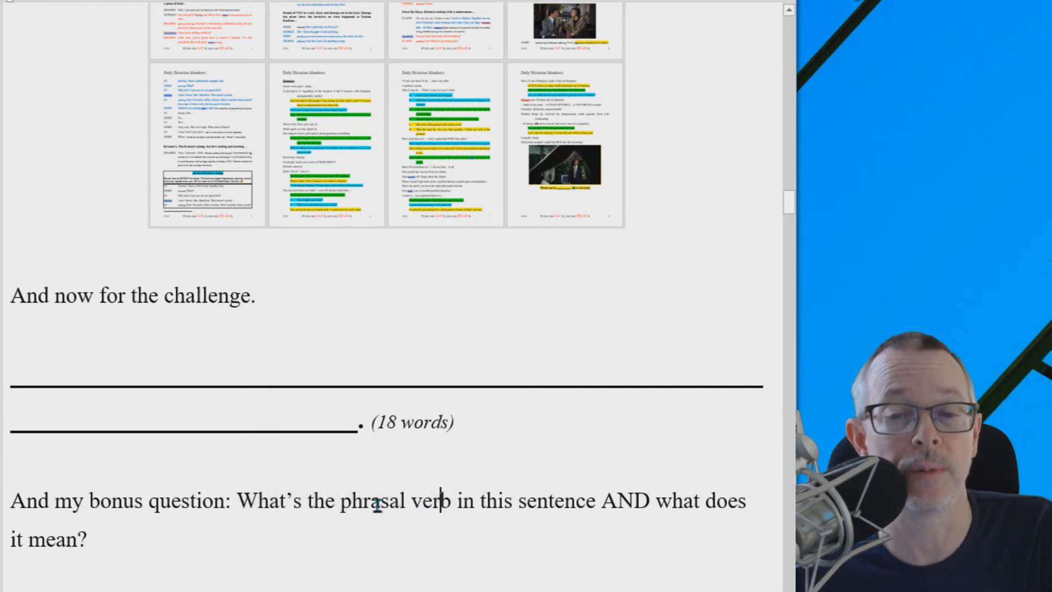
pyautogui.doubleClick(376, 501)
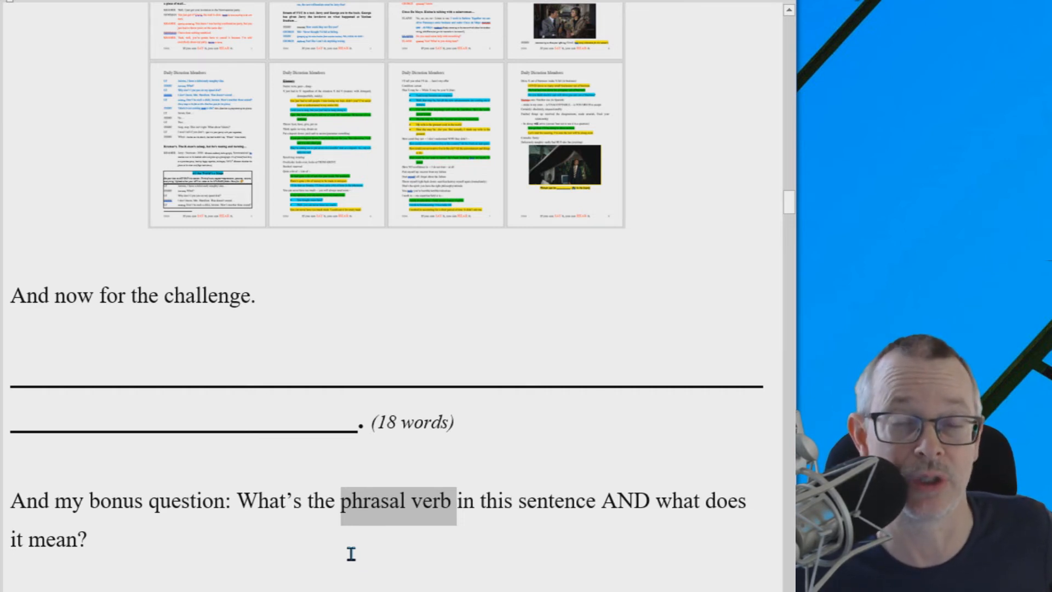
pyautogui.scroll(3)
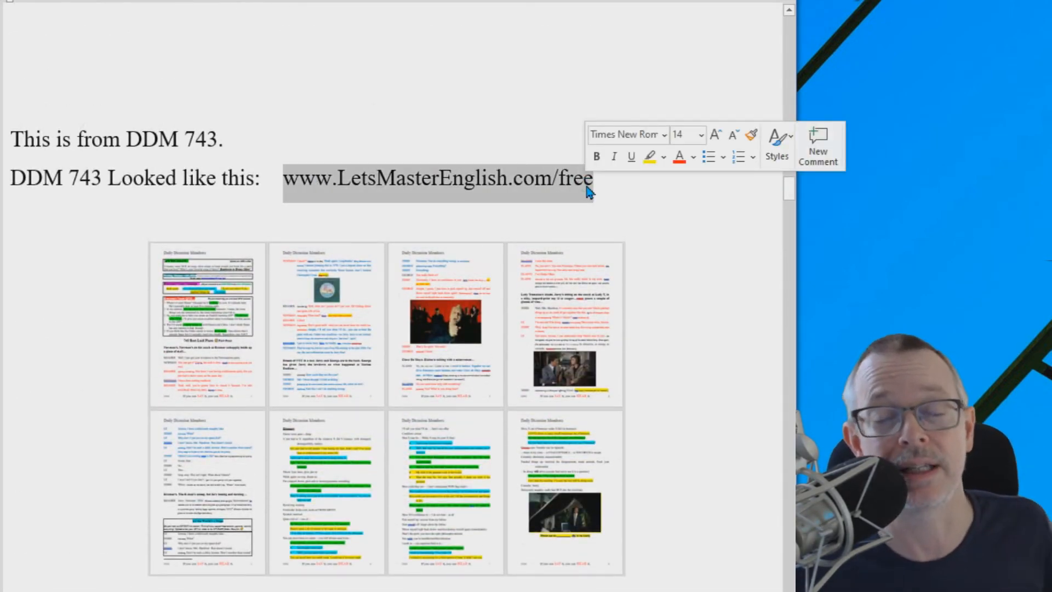
pyautogui.scroll(-3)
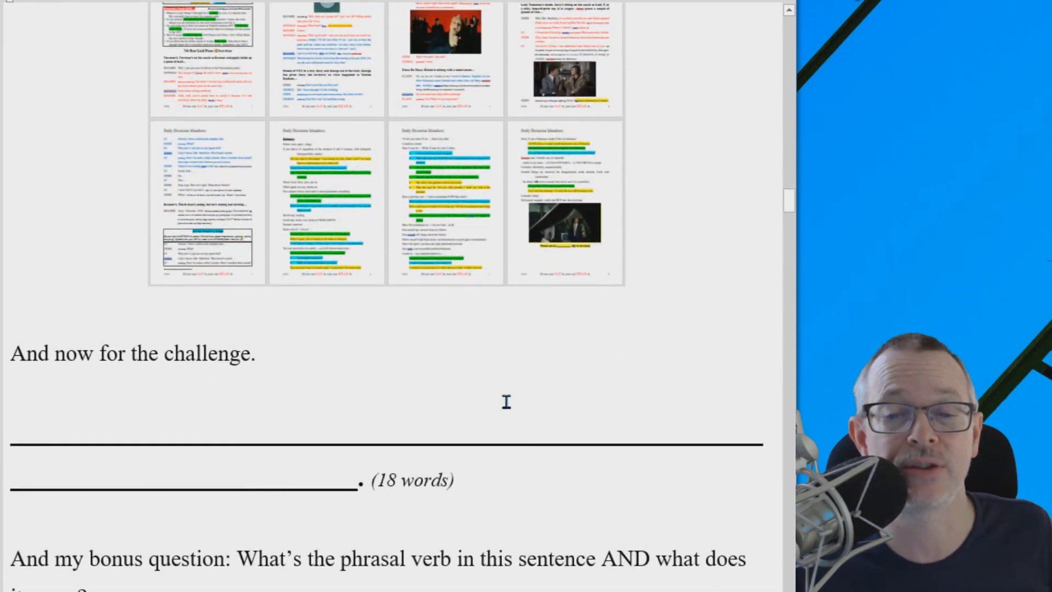
pyautogui.scroll(-3)
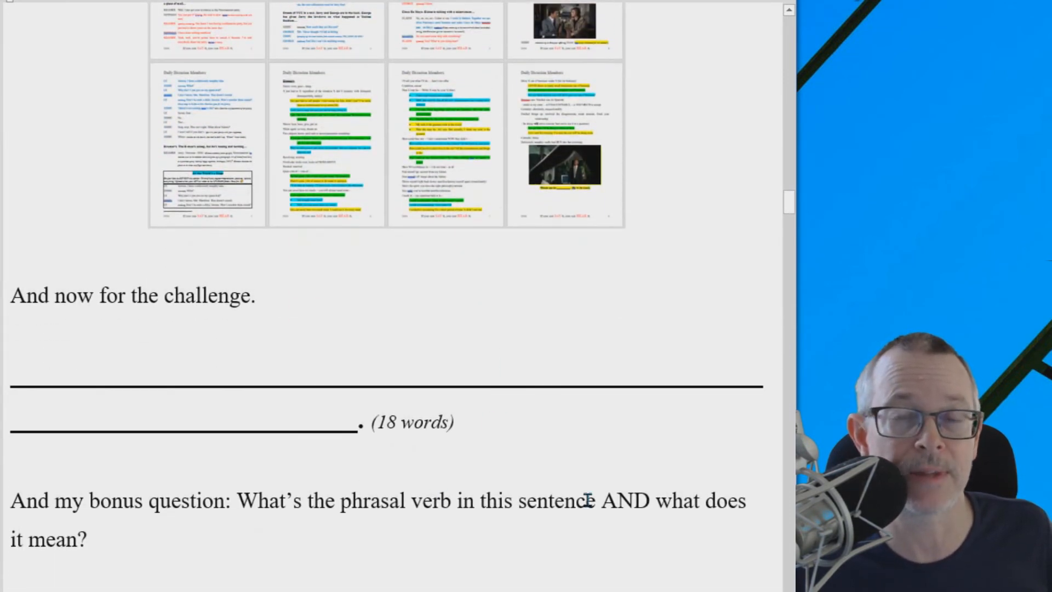